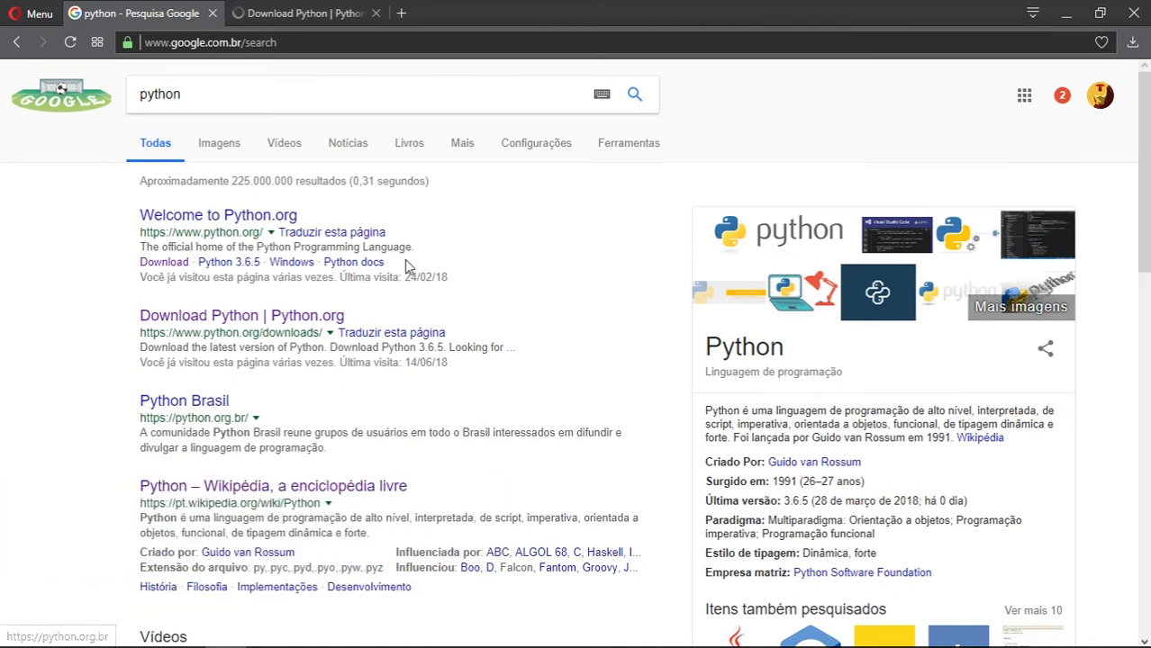
{"action": "mouse_move", "coordinate": [284, 146]}
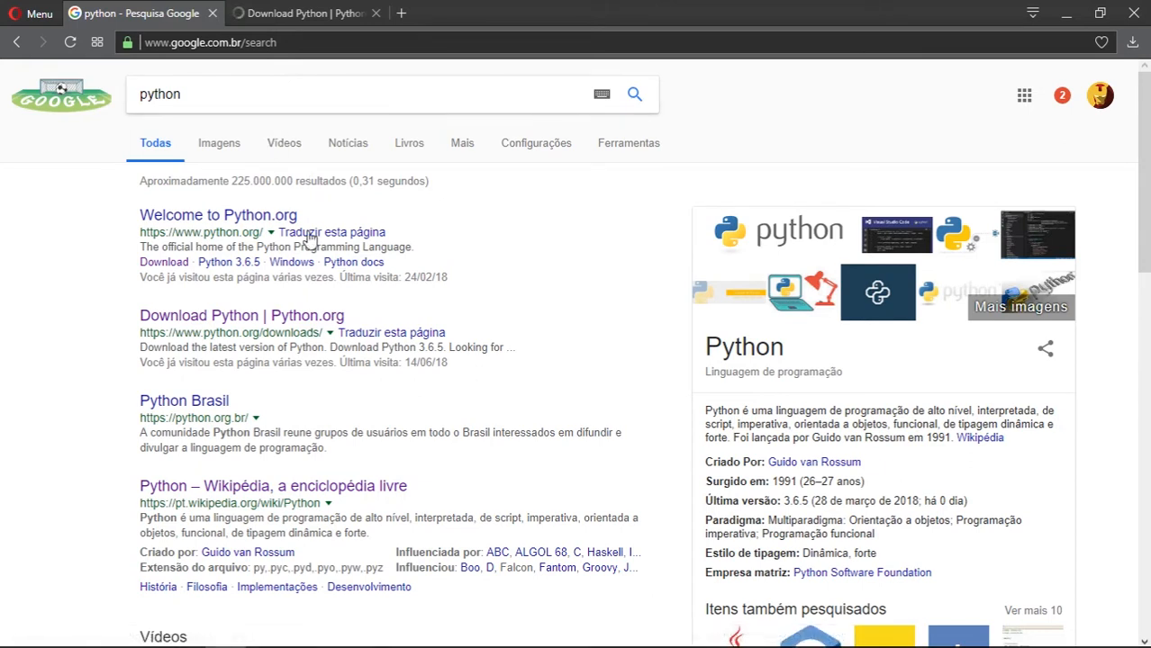
{"action": "mouse_move", "coordinate": [232, 351]}
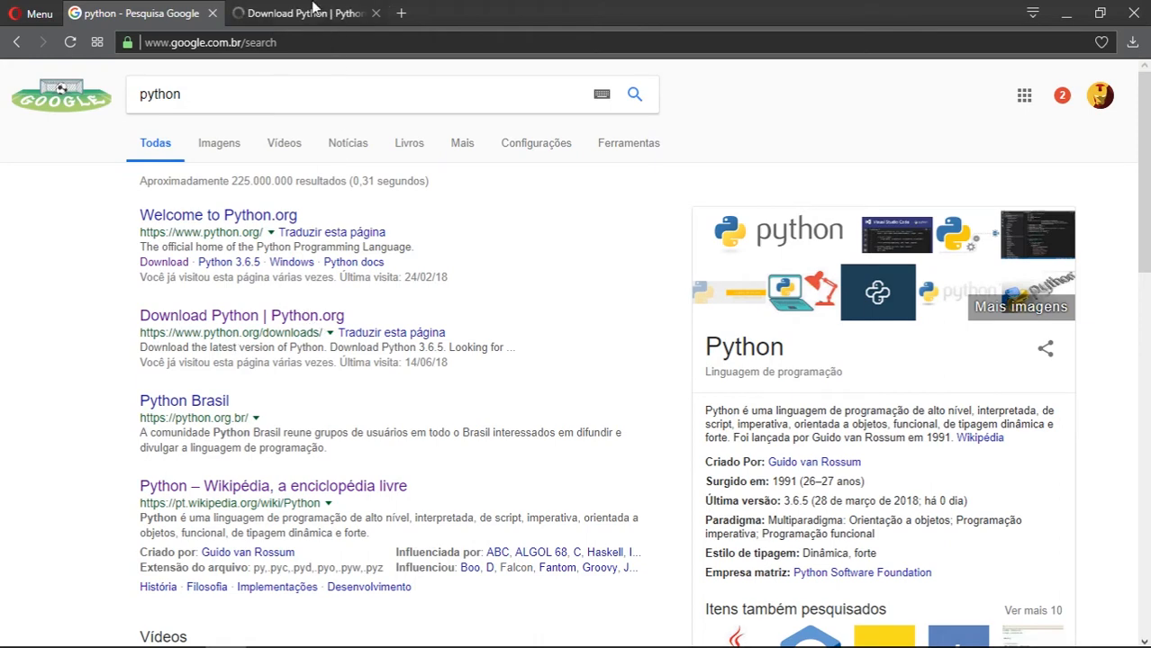
Switch to the Python.org downloads tab and scroll to the 'Looking for a specific release?' list.
{"action": "left_click", "coordinate": [311, 12]}
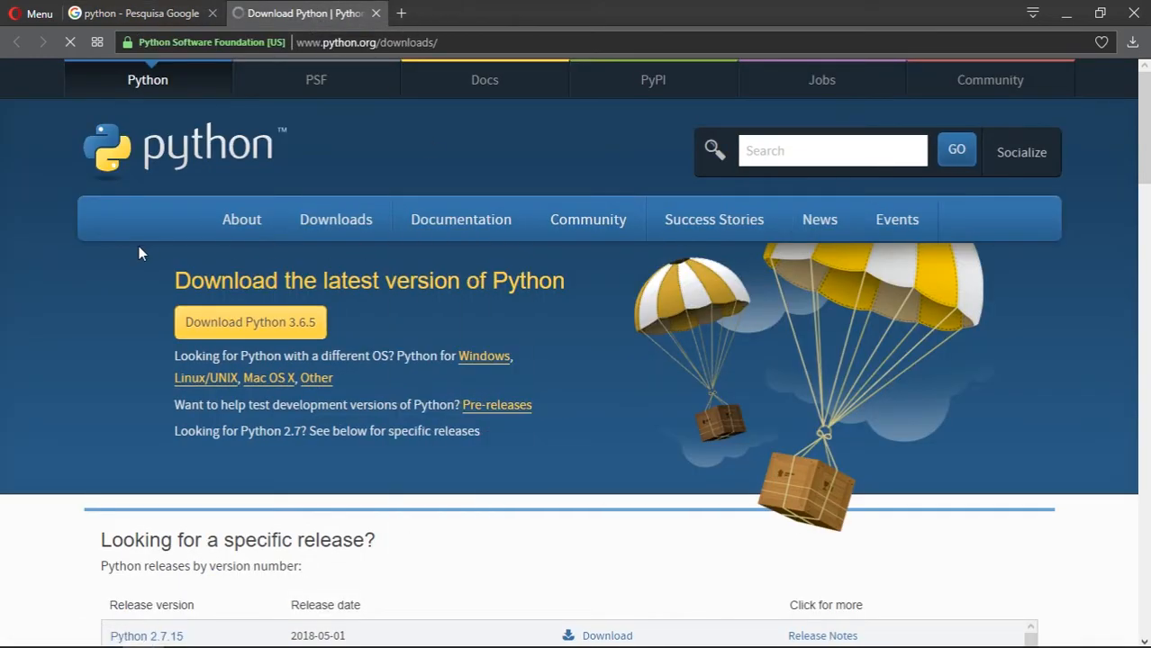
{"action": "scroll", "scroll_direction": "down", "scroll_amount": 3}
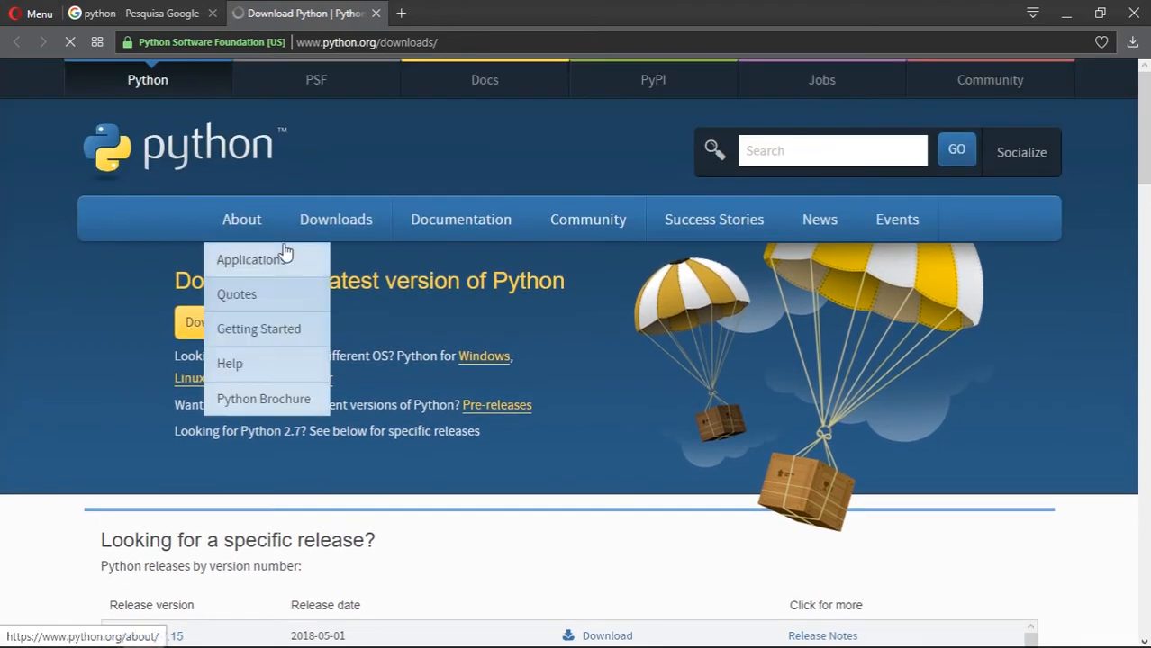
{"action": "mouse_move", "coordinate": [98, 287]}
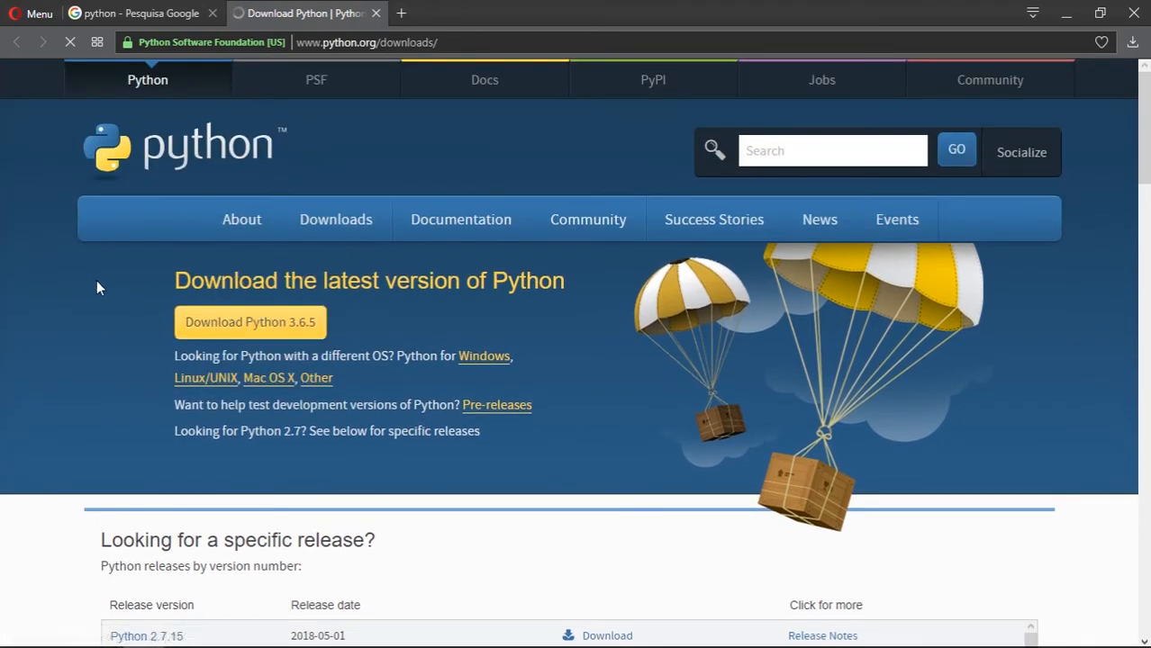
{"action": "scroll", "scroll_direction": "down", "scroll_amount": 3}
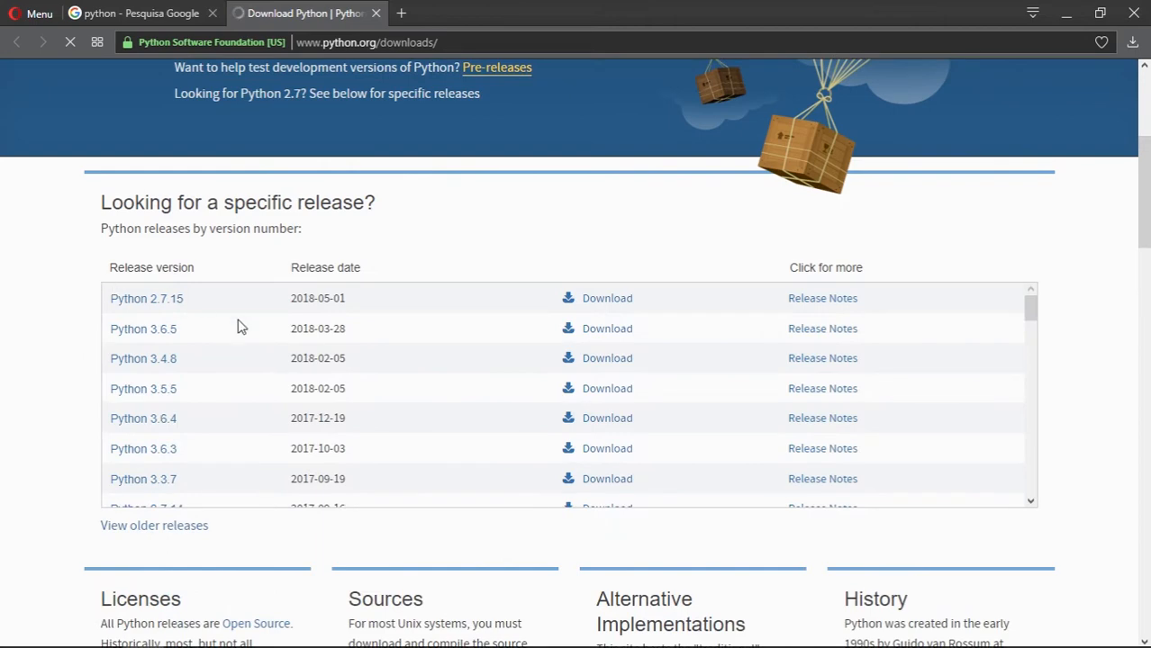
{"action": "scroll", "scroll_direction": "down", "scroll_amount": 3}
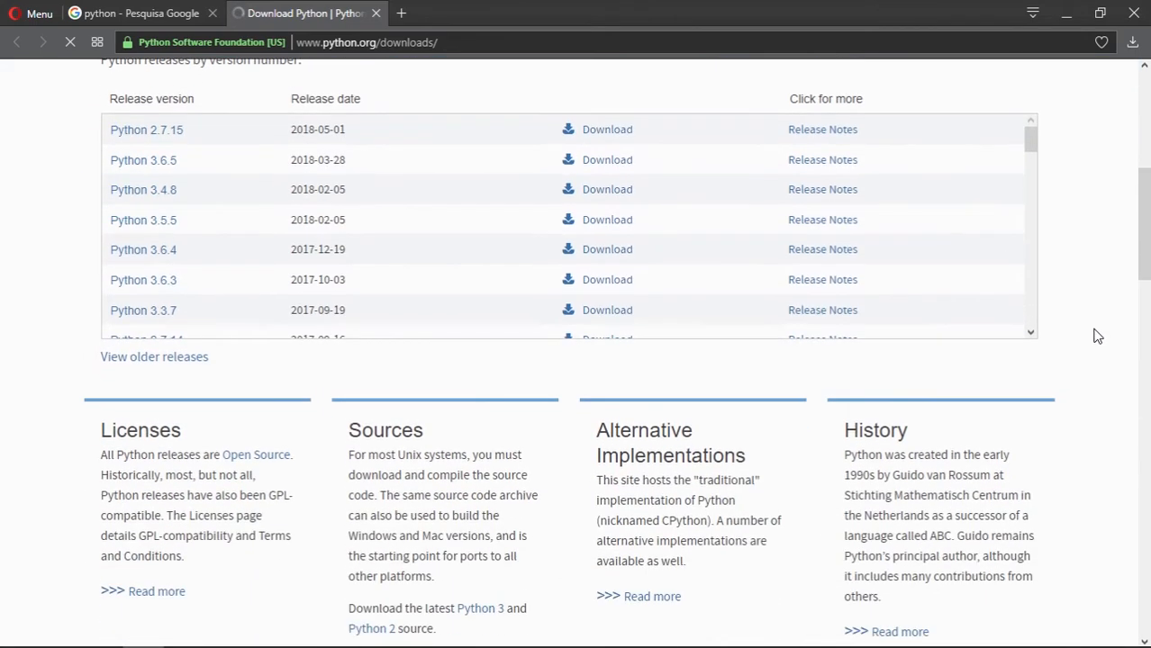
{"action": "scroll", "scroll_direction": "down", "scroll_amount": 3}
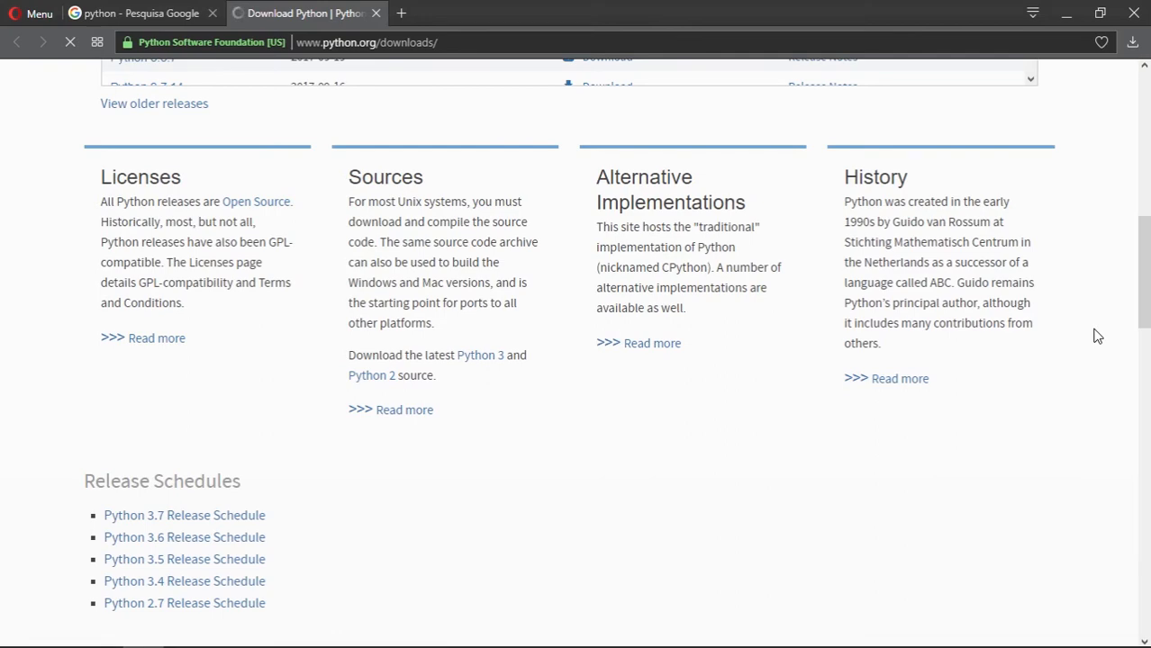
{"action": "scroll", "scroll_direction": "up", "scroll_amount": 3}
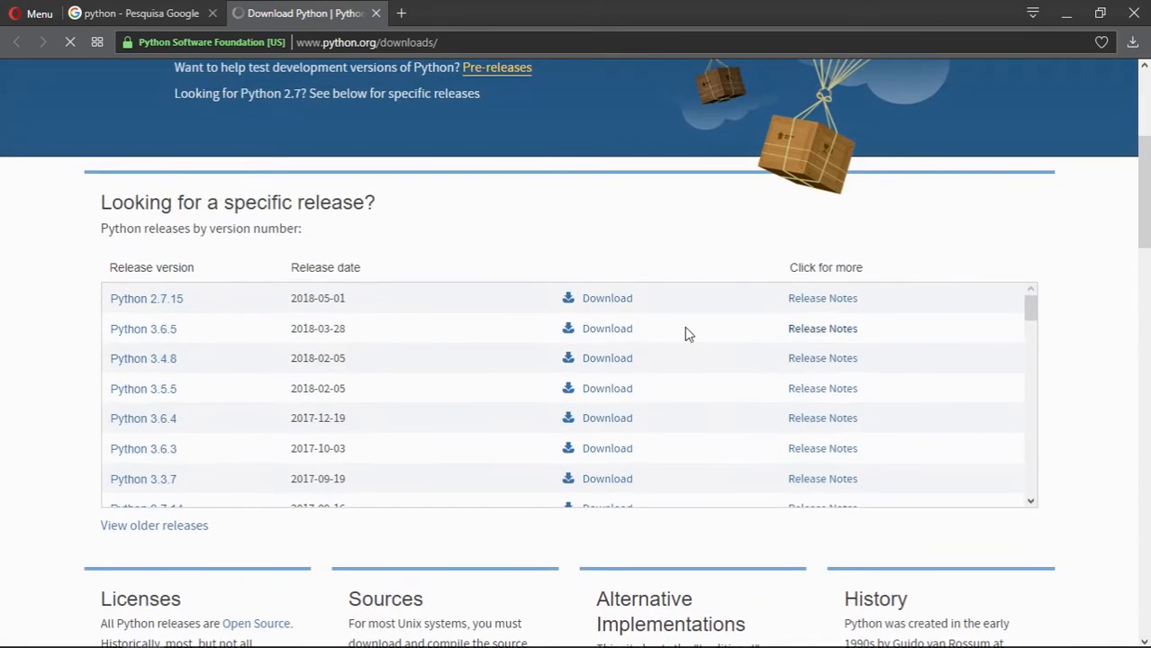
{"action": "scroll", "scroll_direction": "down", "scroll_amount": 3}
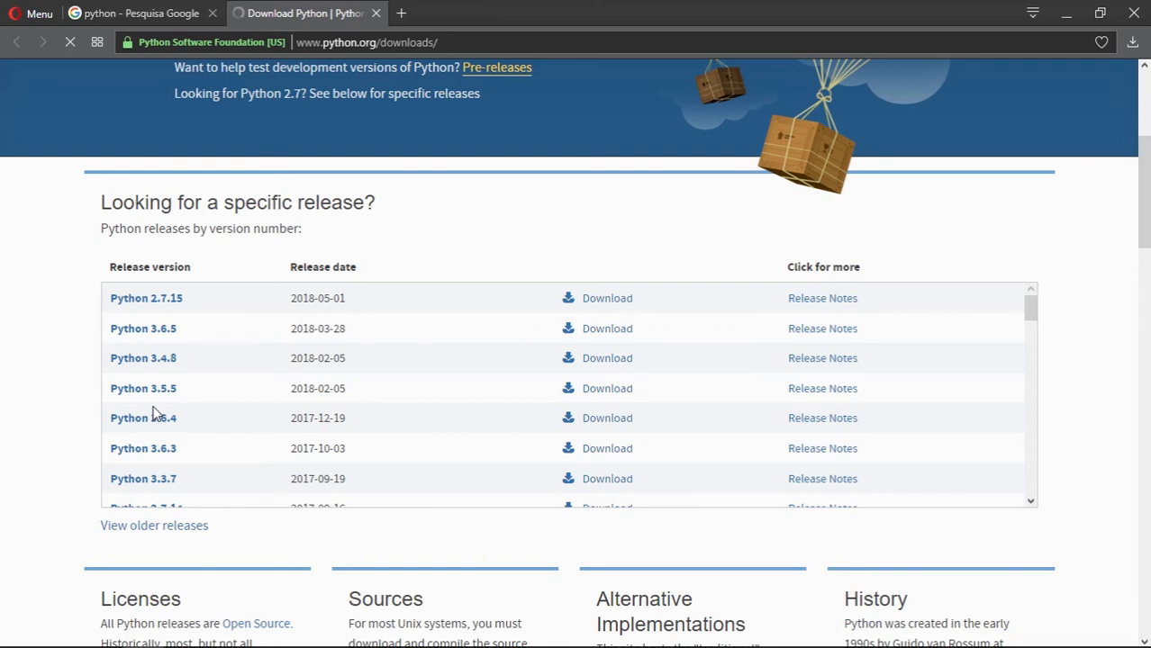
Scroll through the specific-release list before returning to the desktop with the downloaded installer.
{"action": "scroll", "scroll_direction": "up", "scroll_amount": 3}
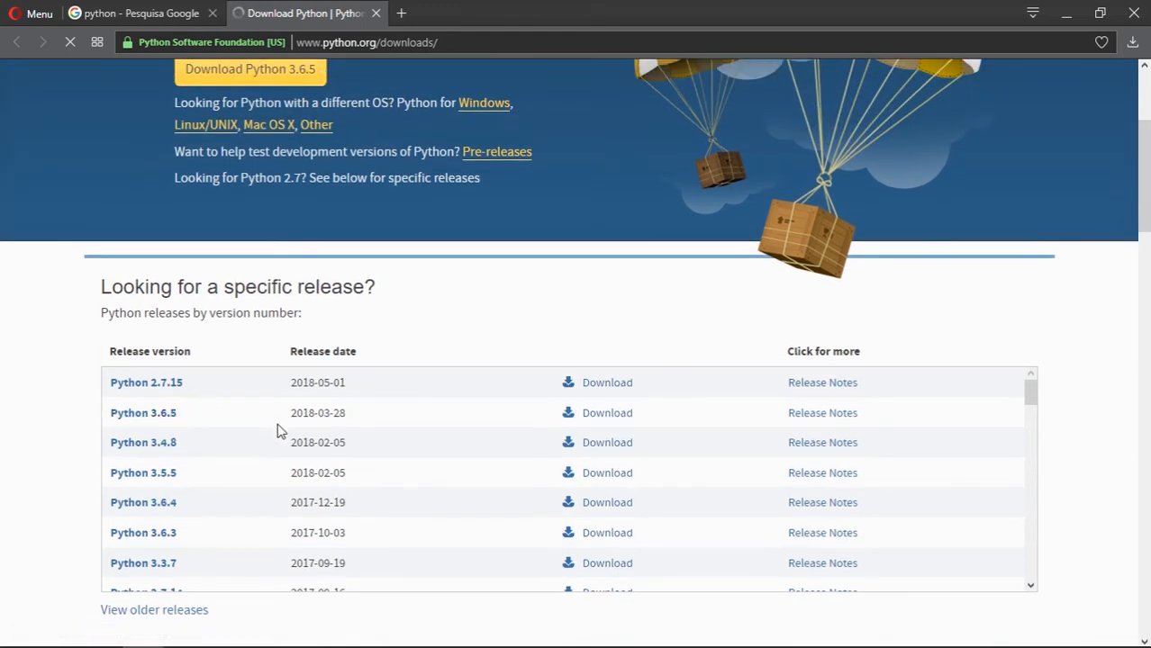
{"action": "mouse_move", "coordinate": [74, 378]}
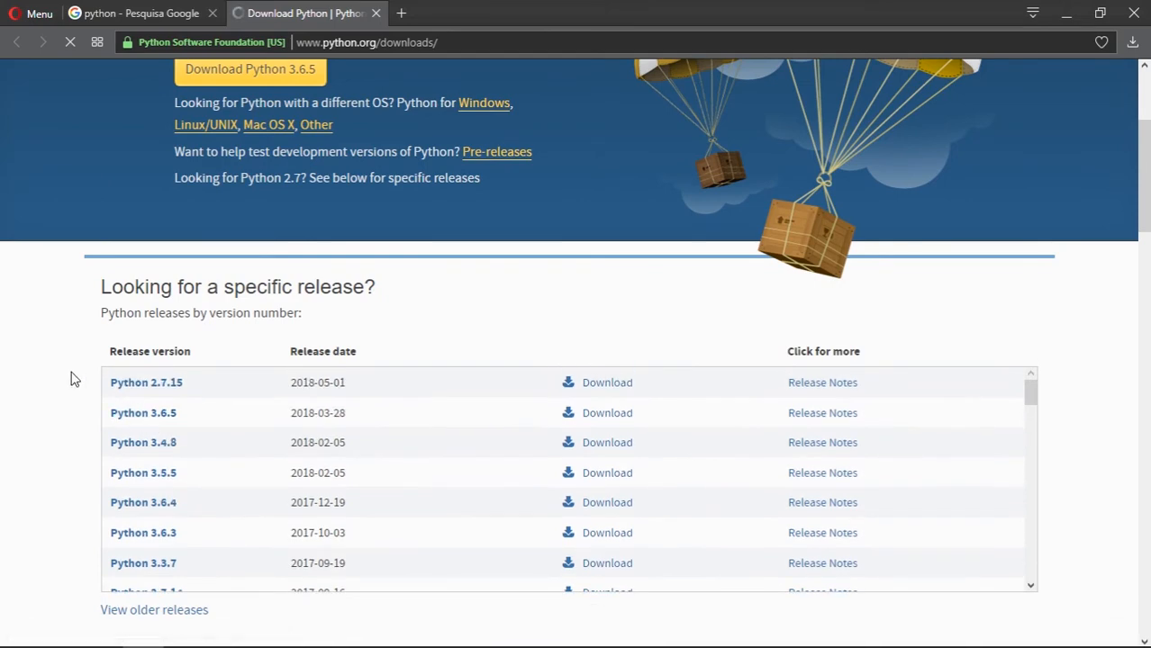
{"action": "scroll", "scroll_direction": "down", "scroll_amount": 3}
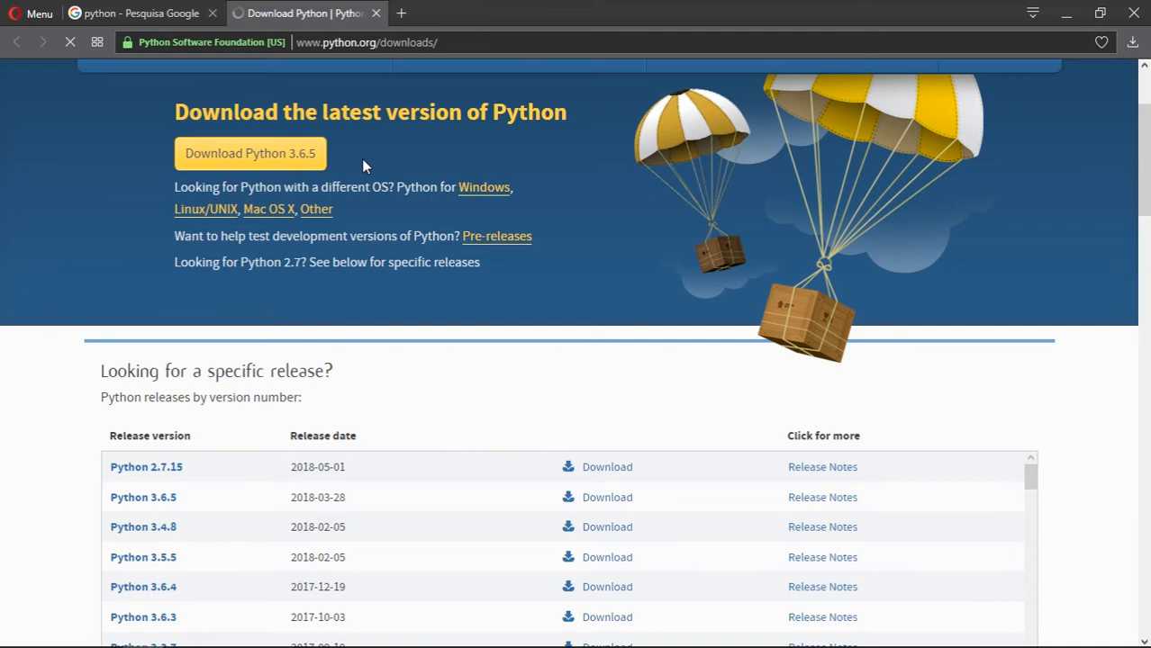
{"action": "mouse_move", "coordinate": [352, 168]}
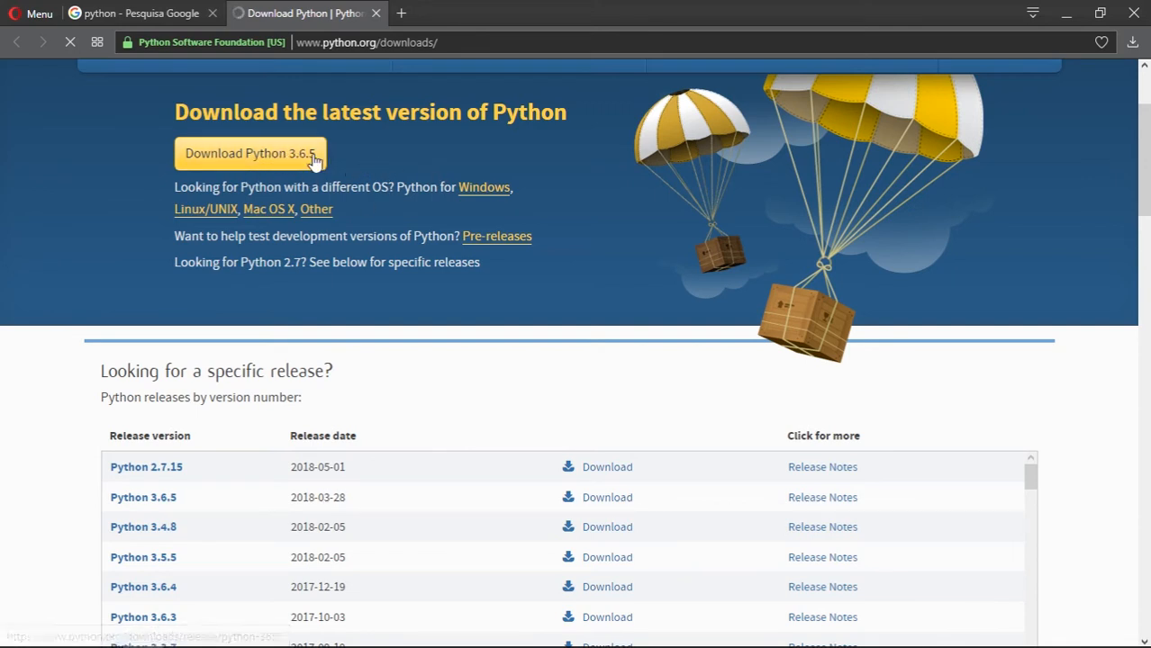
{"action": "mouse_move", "coordinate": [381, 171]}
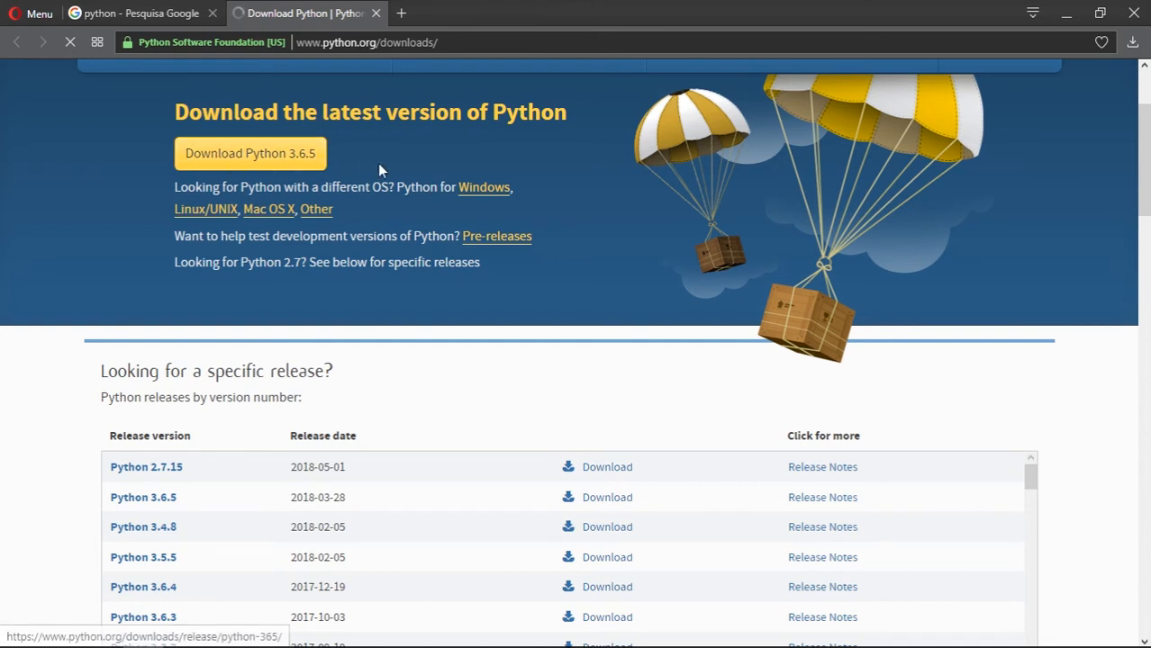
{"action": "mouse_move", "coordinate": [316, 208]}
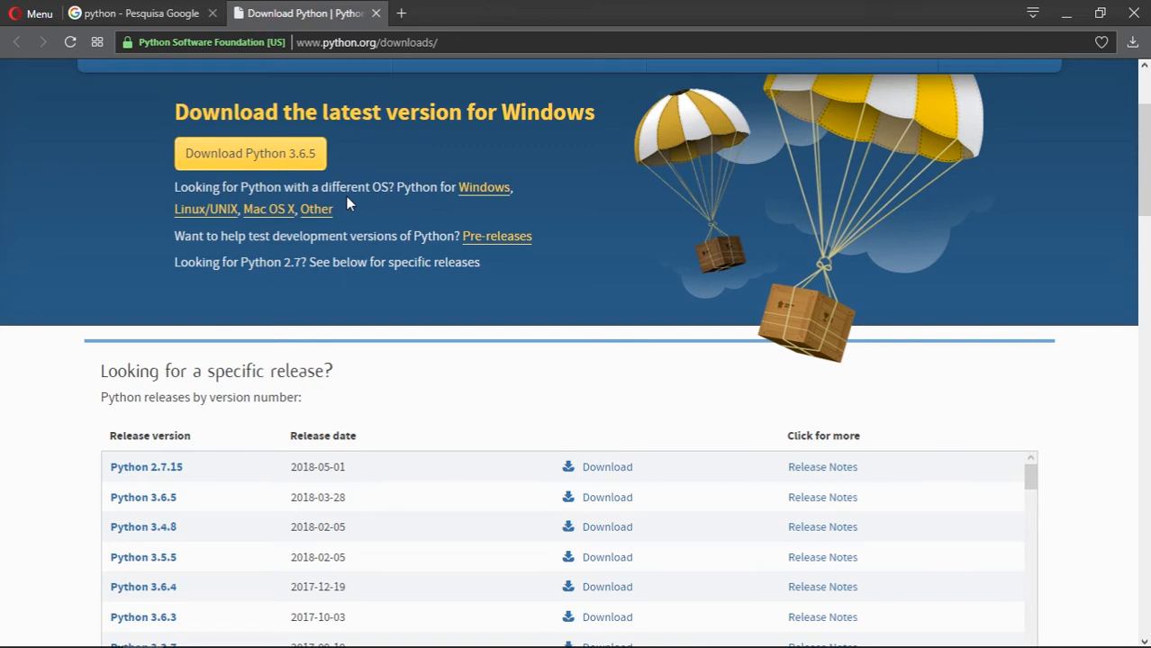
{"action": "mouse_move", "coordinate": [223, 162]}
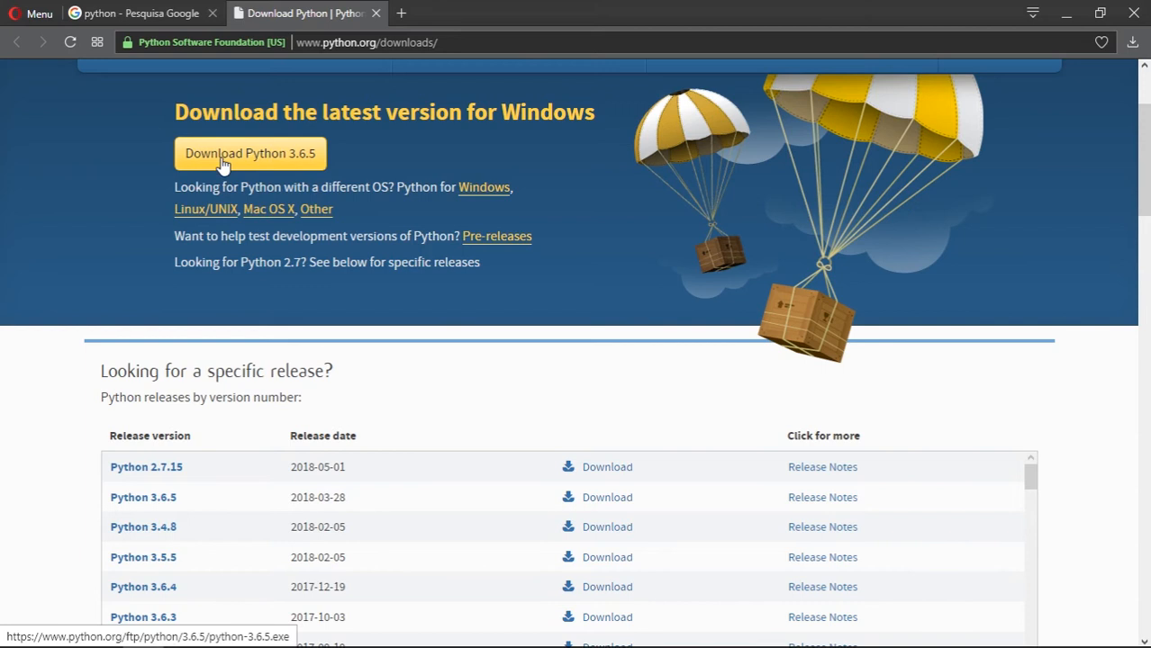
{"action": "mouse_move", "coordinate": [342, 166]}
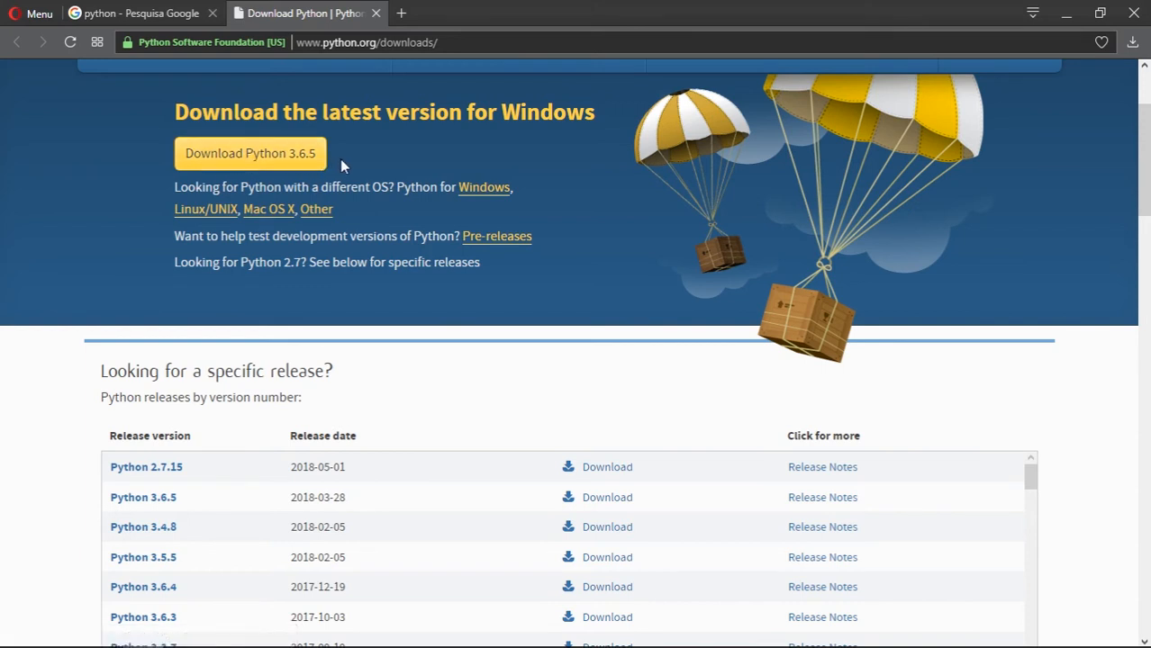
{"action": "mouse_move", "coordinate": [336, 192]}
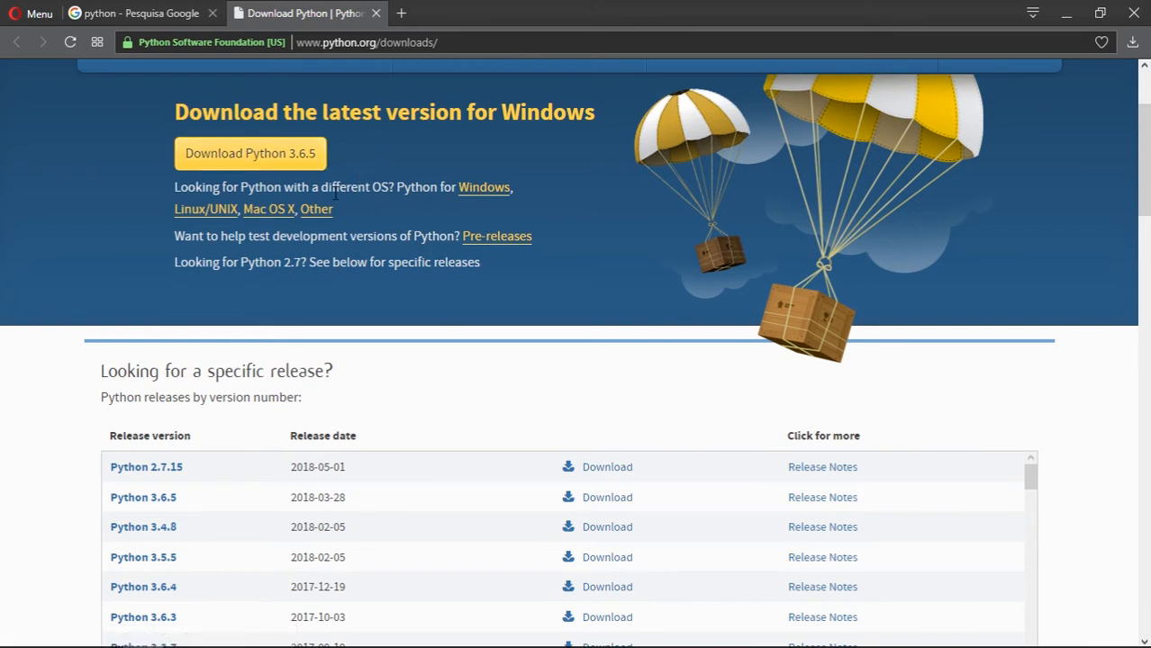
{"action": "mouse_move", "coordinate": [414, 150]}
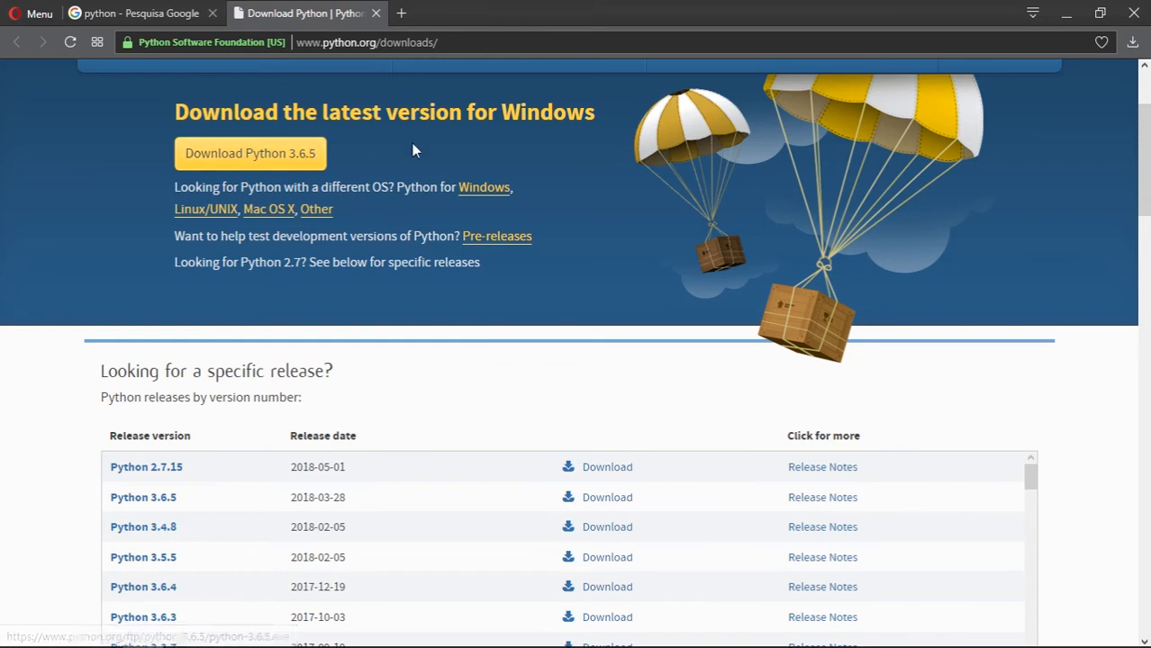
{"action": "mouse_move", "coordinate": [377, 139]}
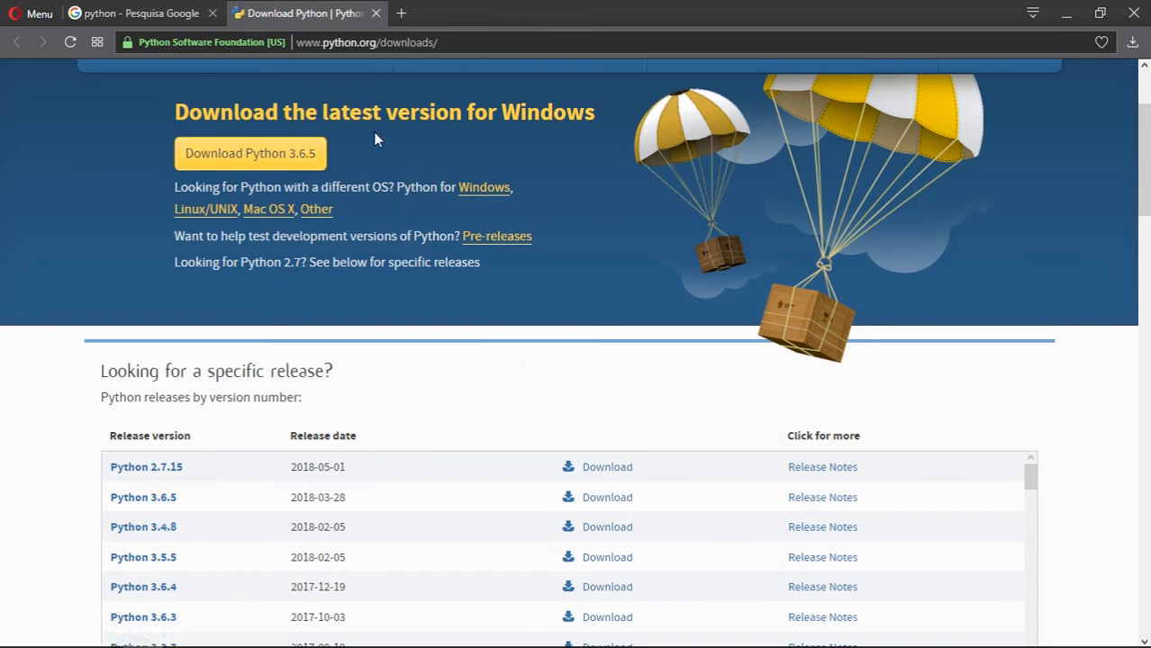
{"action": "mouse_move", "coordinate": [232, 165]}
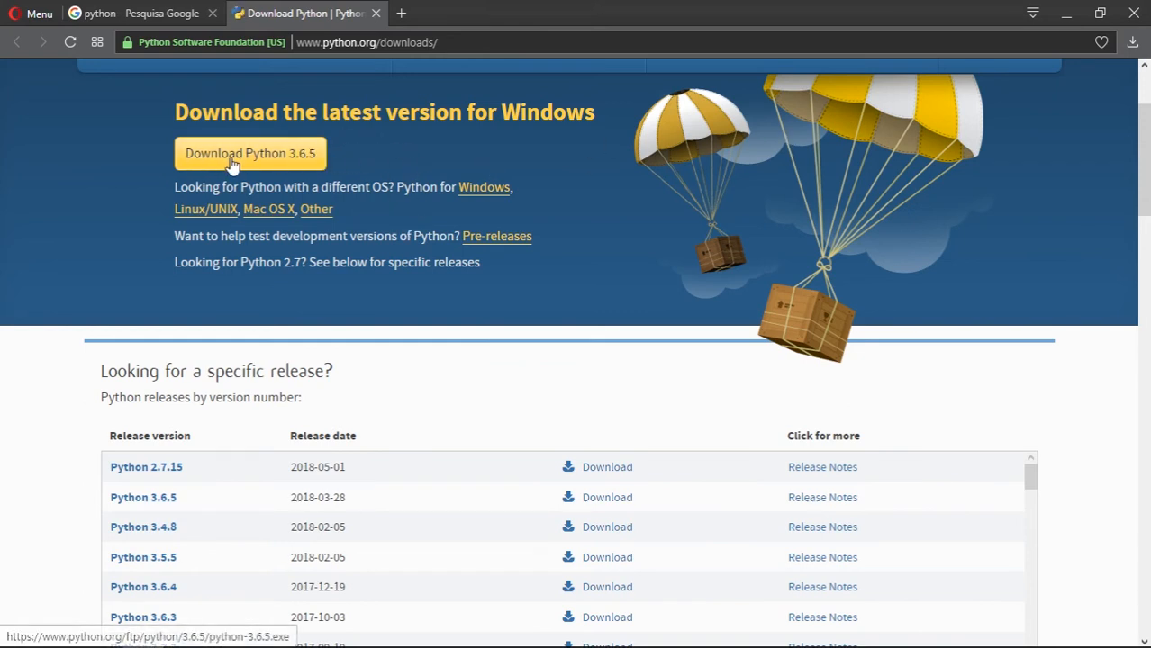
{"action": "scroll", "scroll_direction": "down", "scroll_amount": 3}
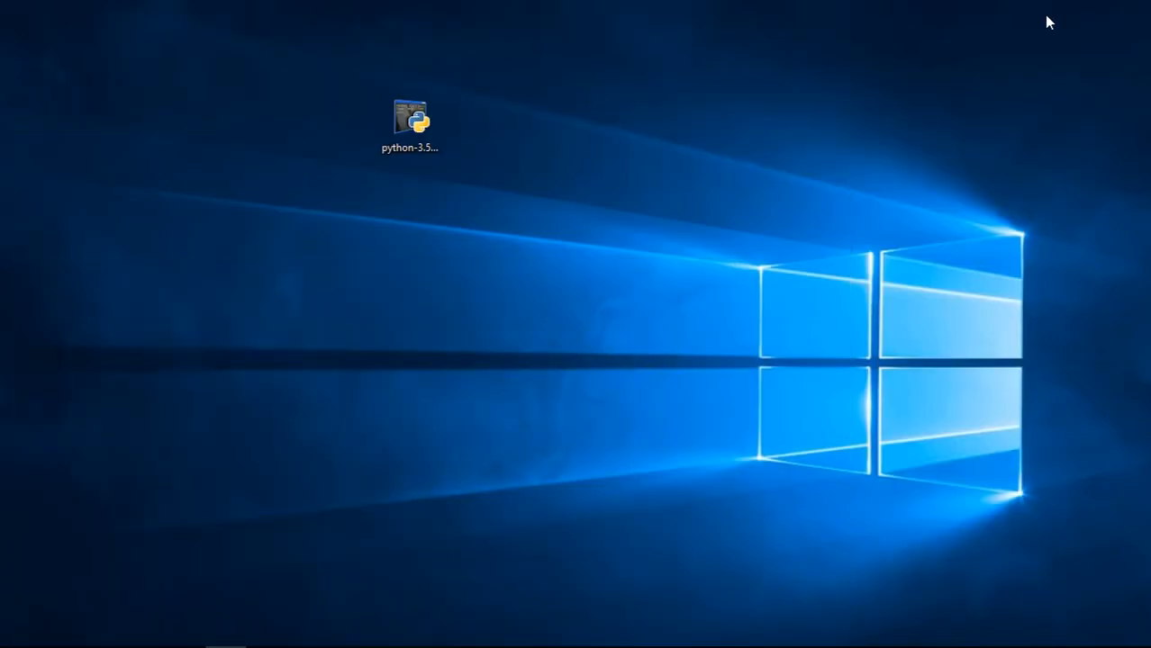
{"action": "left_click", "coordinate": [411, 117]}
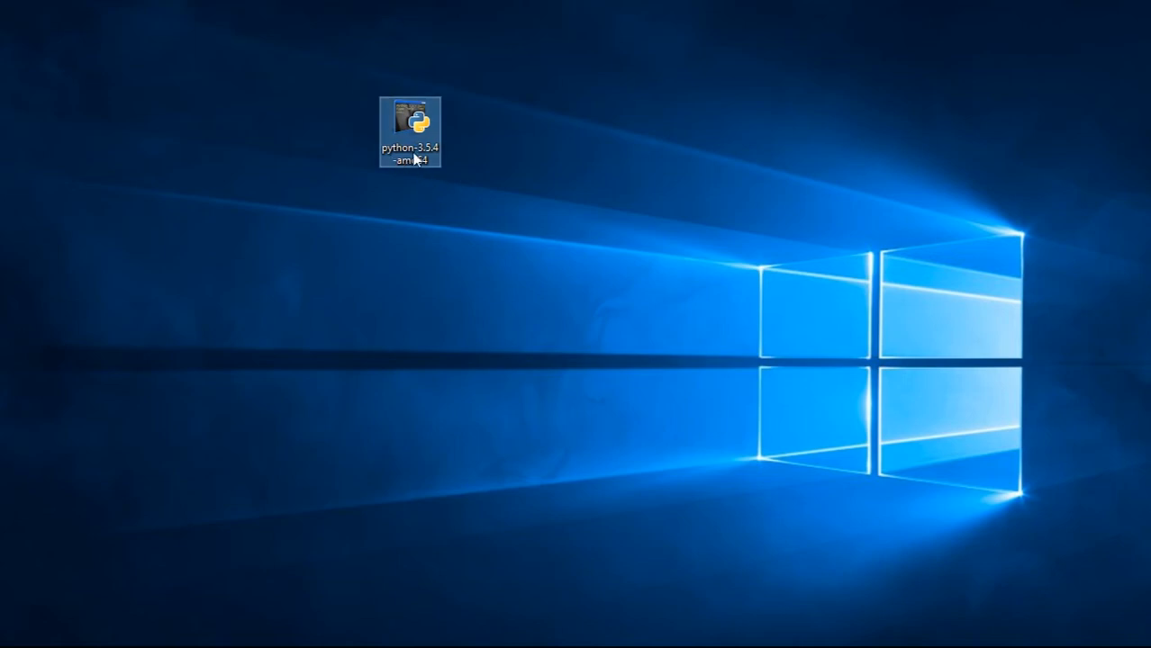
{"action": "mouse_move", "coordinate": [411, 160]}
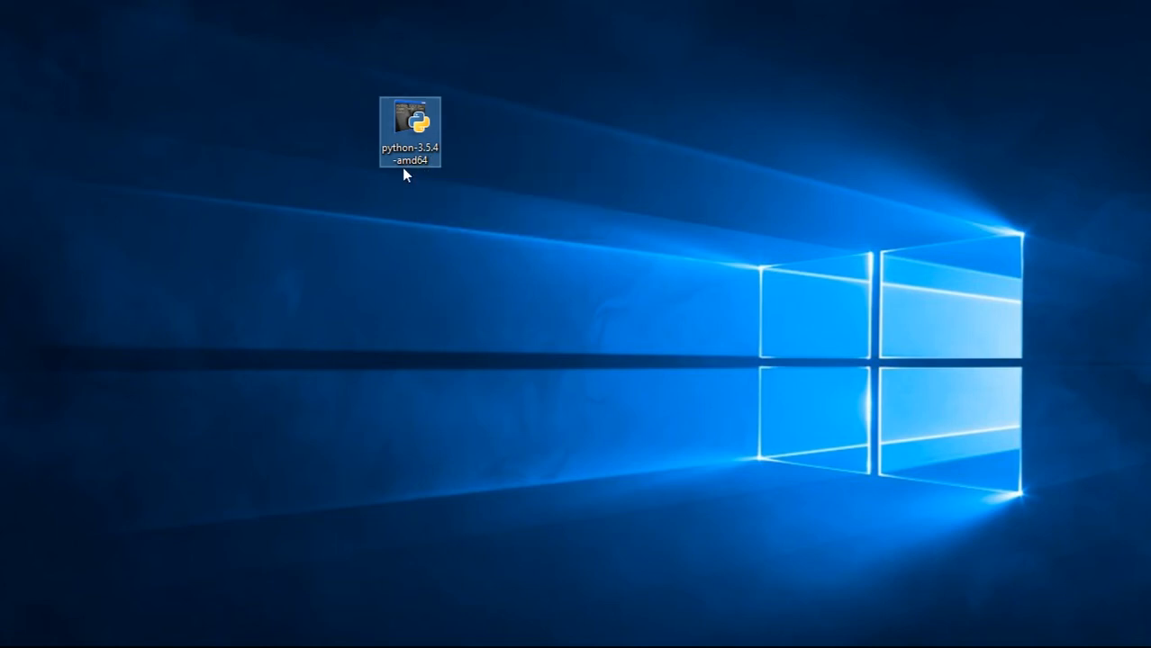
{"action": "mouse_move", "coordinate": [459, 138]}
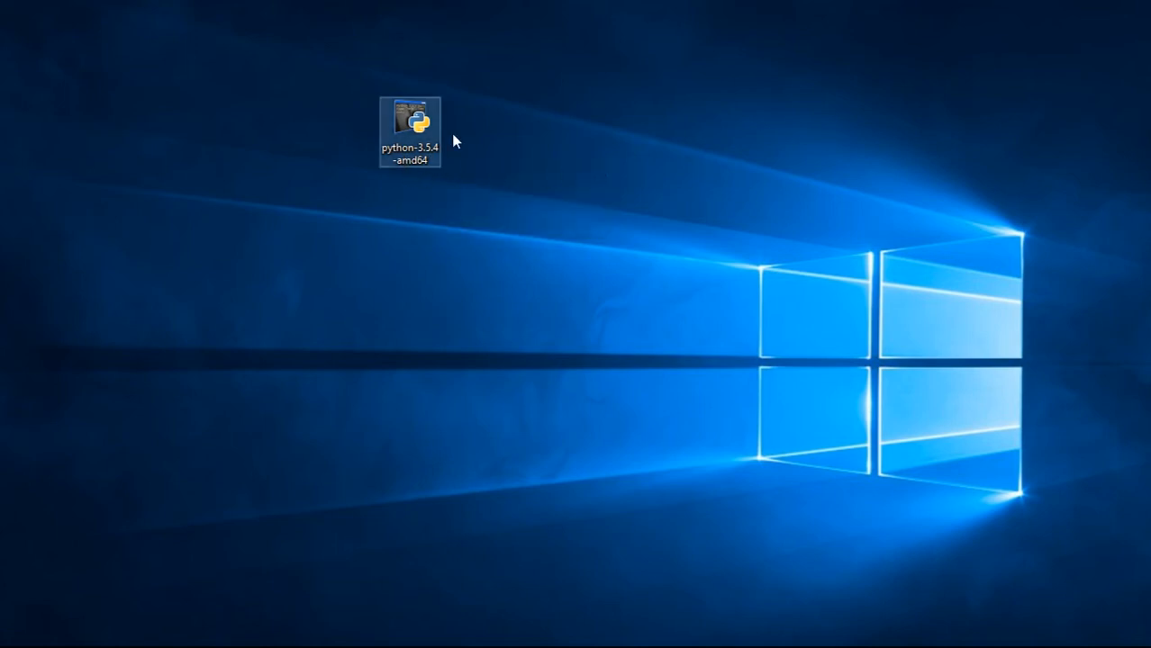
Launch the python-3.5.4-amd64 installer from the desktop icon.
{"action": "double_click", "coordinate": [413, 118]}
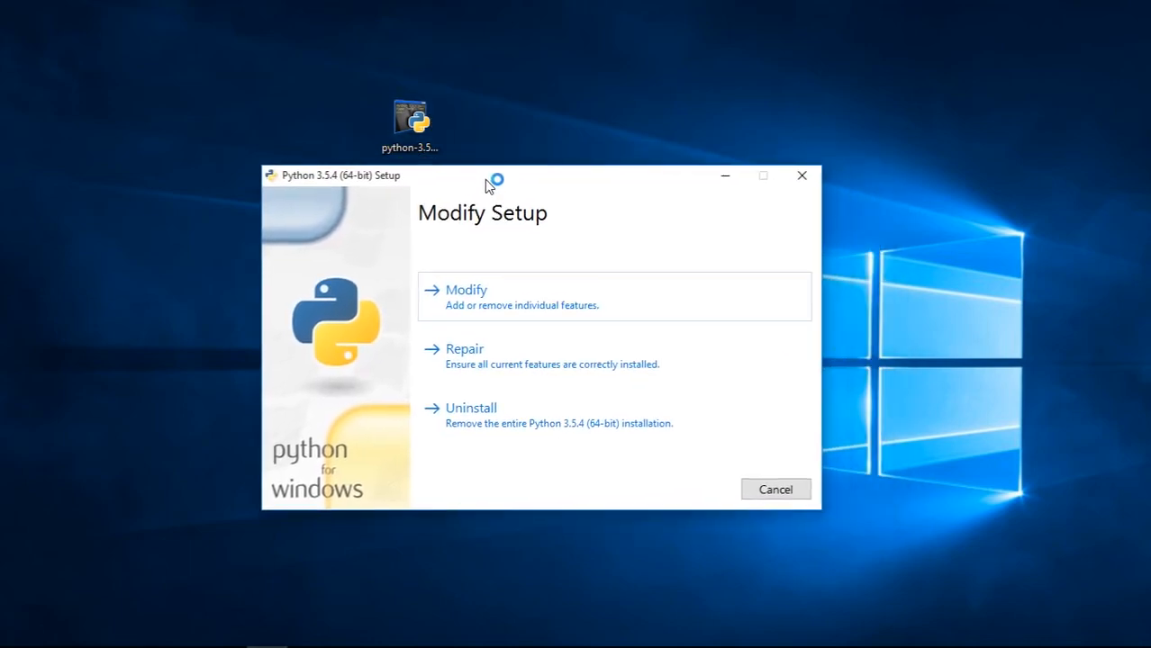
{"action": "mouse_move", "coordinate": [629, 275]}
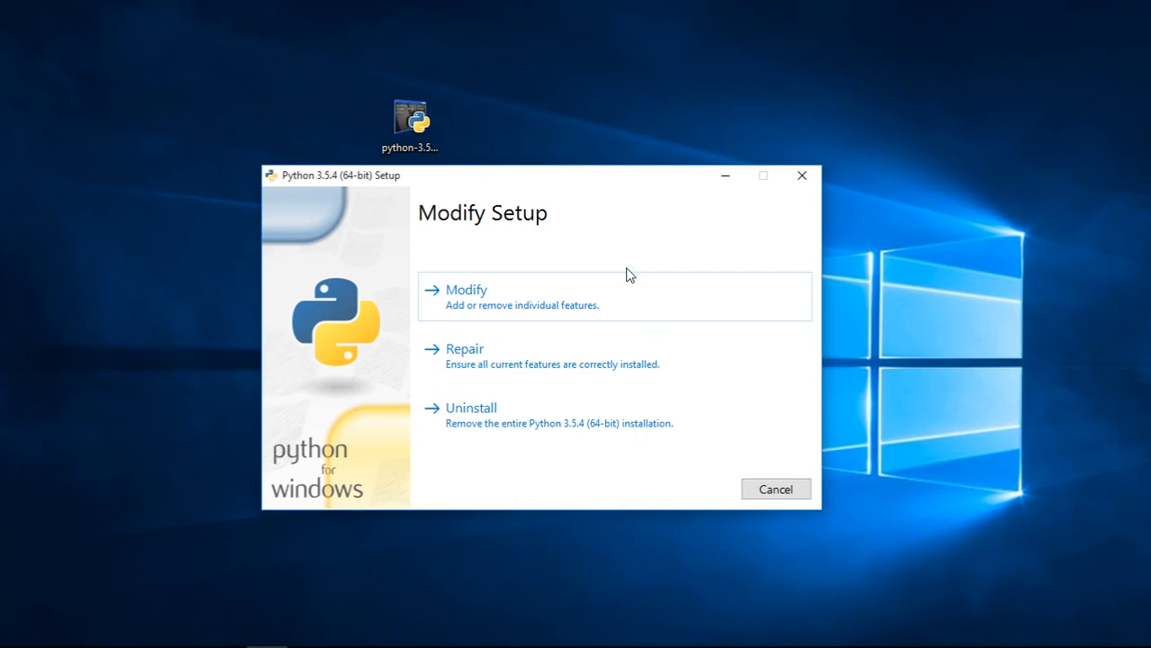
Choose Modify to reach Optional Features, keeping pip, IDLE, tcl/tk and documentation checked.
{"action": "left_click", "coordinate": [468, 289]}
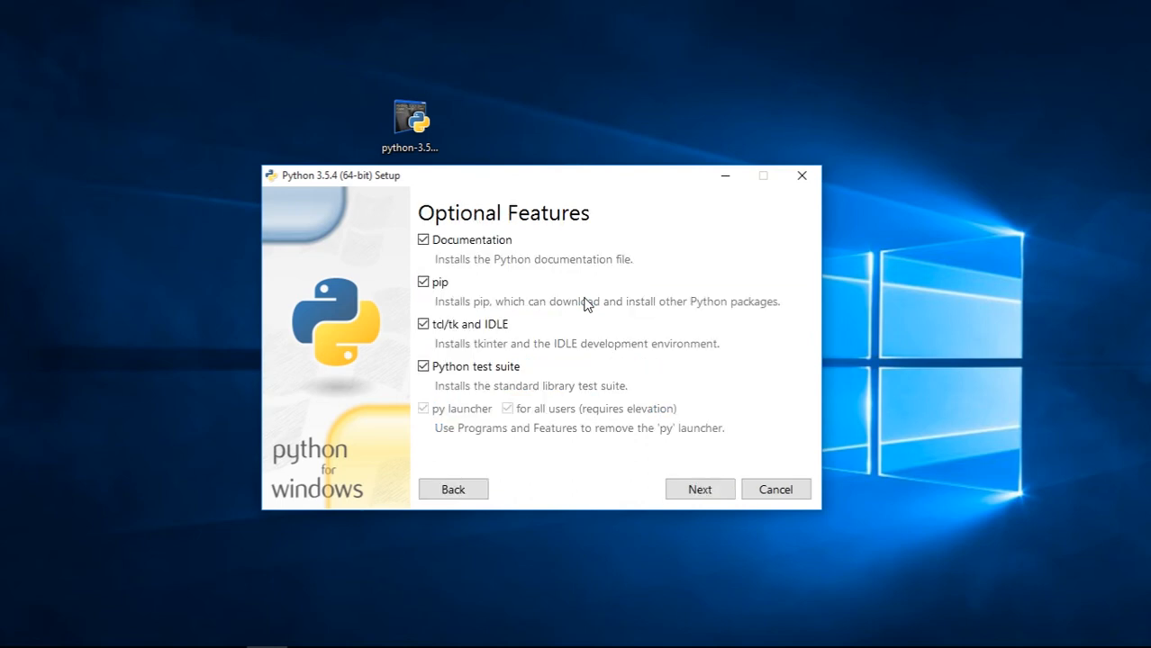
{"action": "mouse_move", "coordinate": [552, 367]}
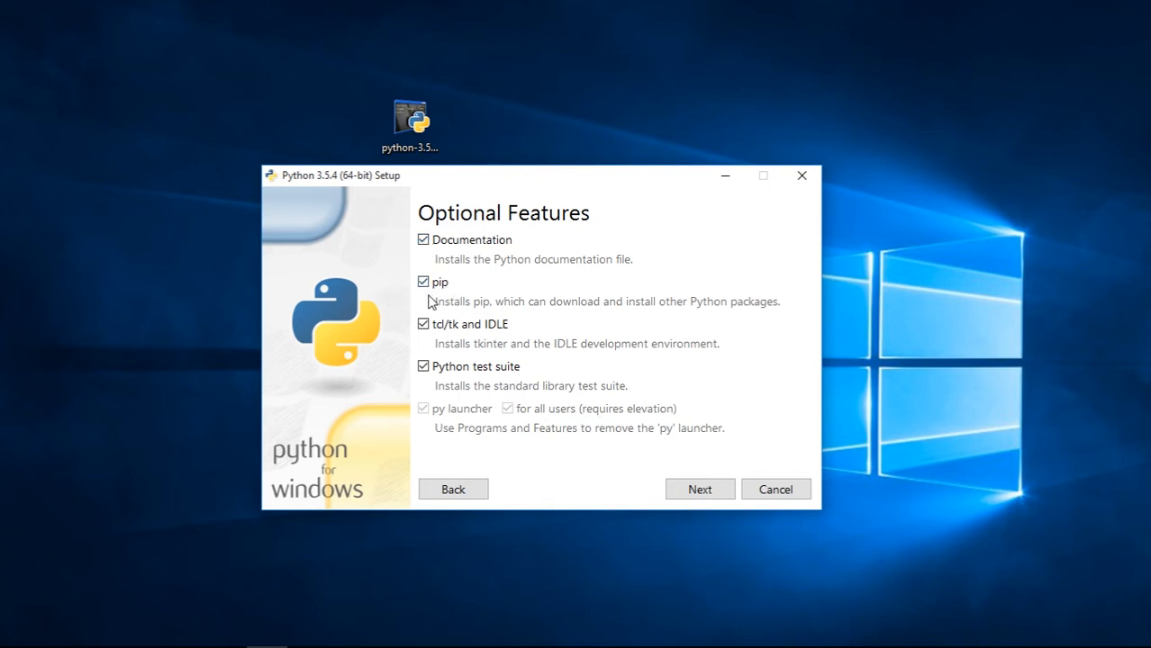
{"action": "mouse_move", "coordinate": [468, 301]}
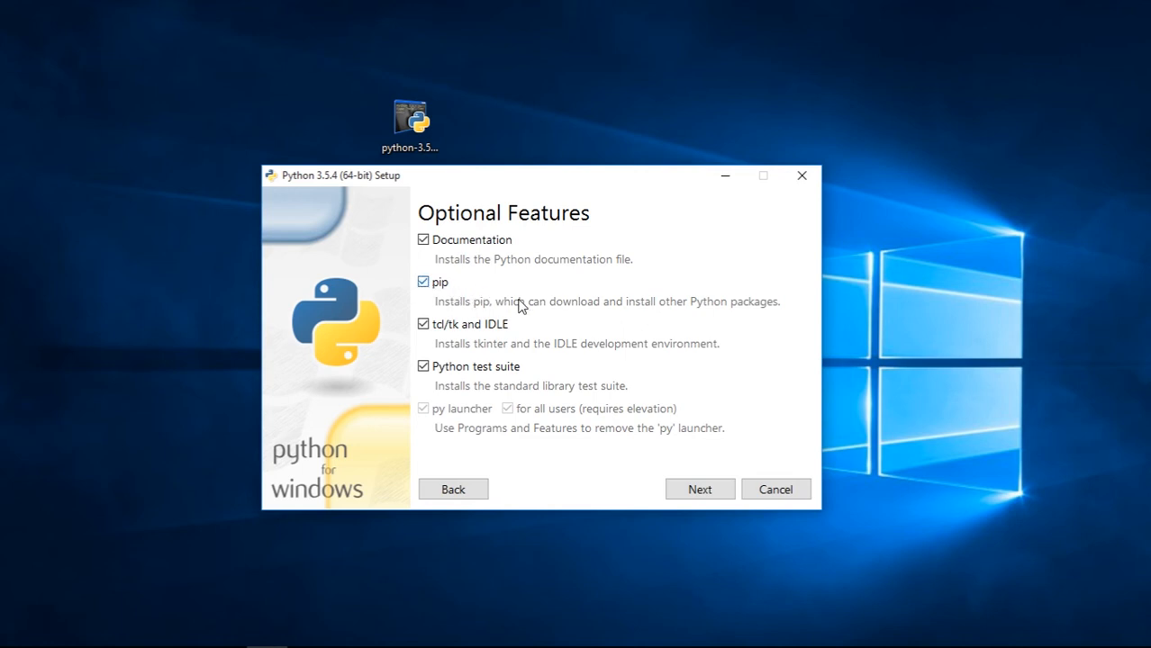
Continue to Advanced Options with 'Add Python to environment variables' checked, installing to C:\Program Files\Python35.
{"action": "left_click", "coordinate": [700, 490]}
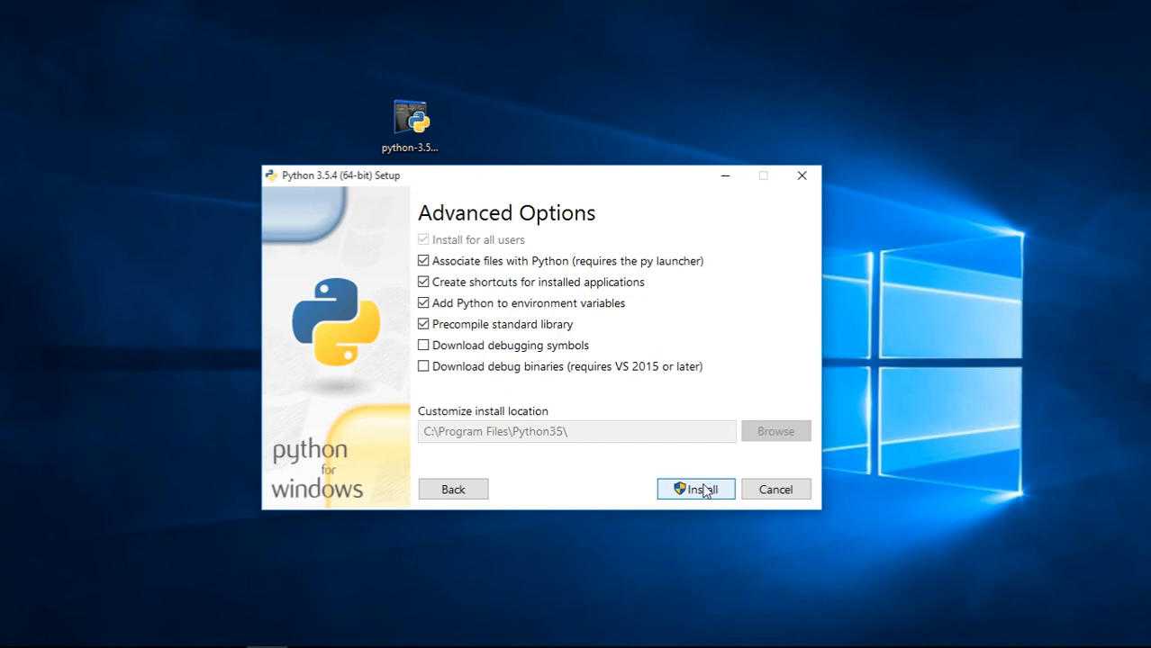
{"action": "mouse_move", "coordinate": [443, 369]}
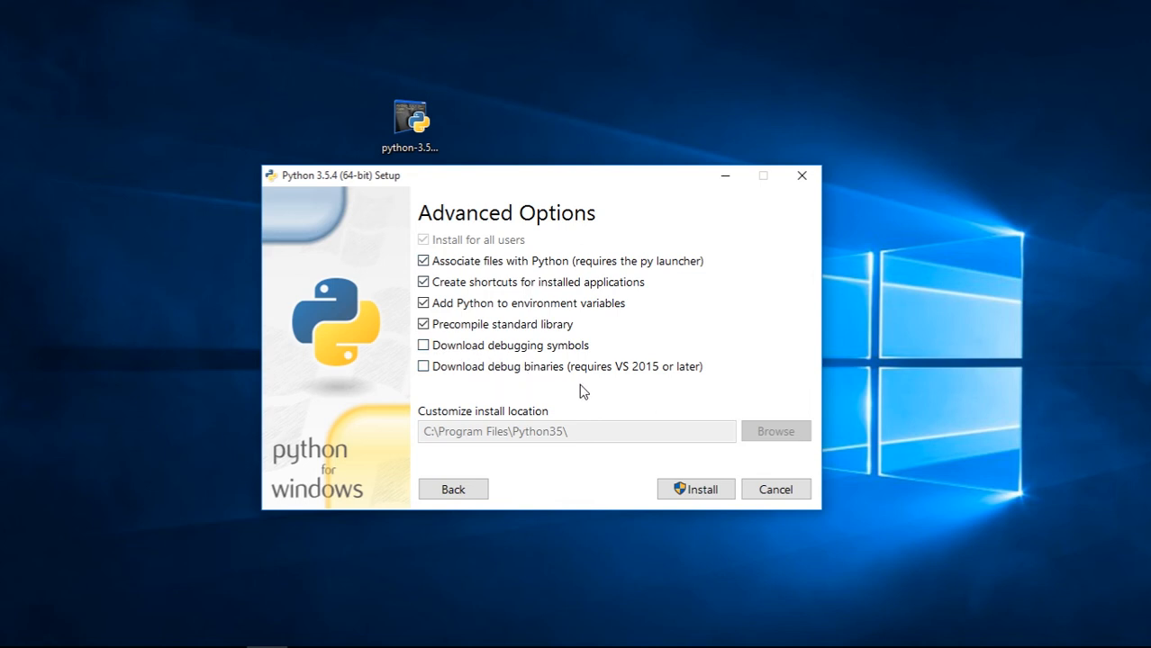
{"action": "mouse_move", "coordinate": [657, 388]}
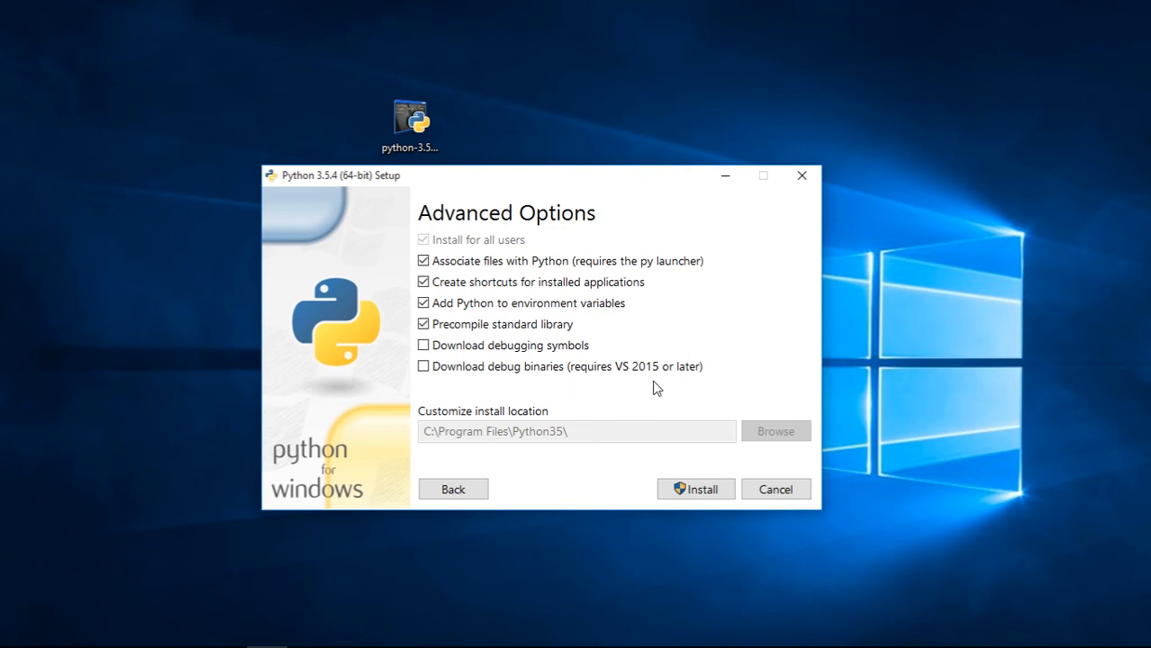
{"action": "mouse_move", "coordinate": [676, 387]}
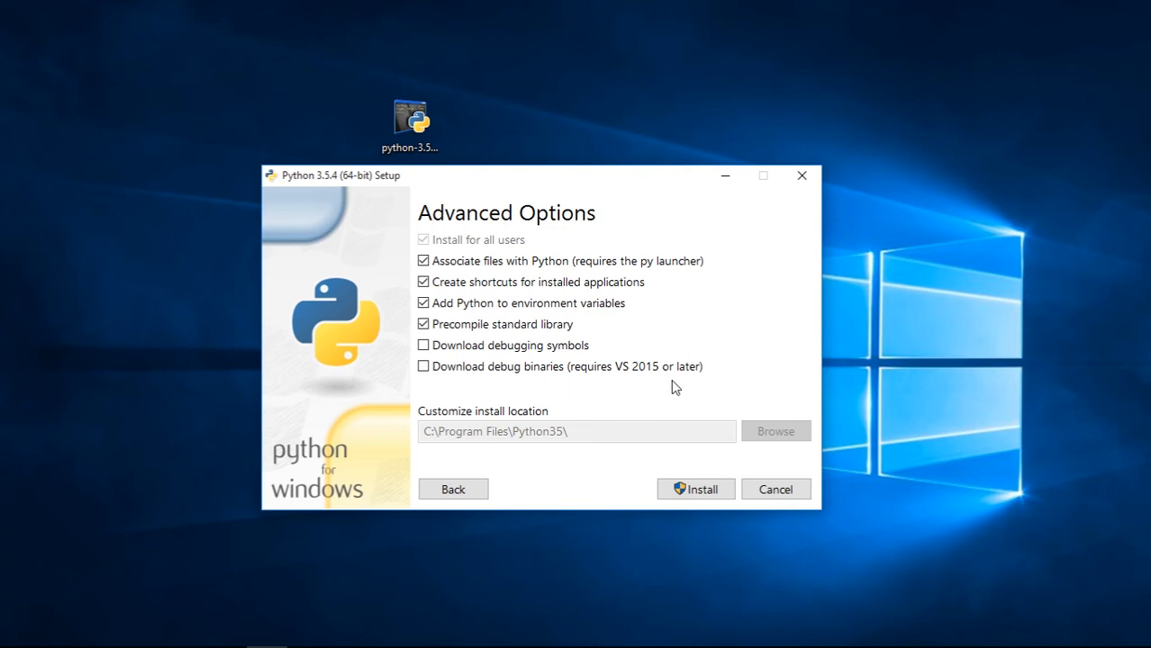